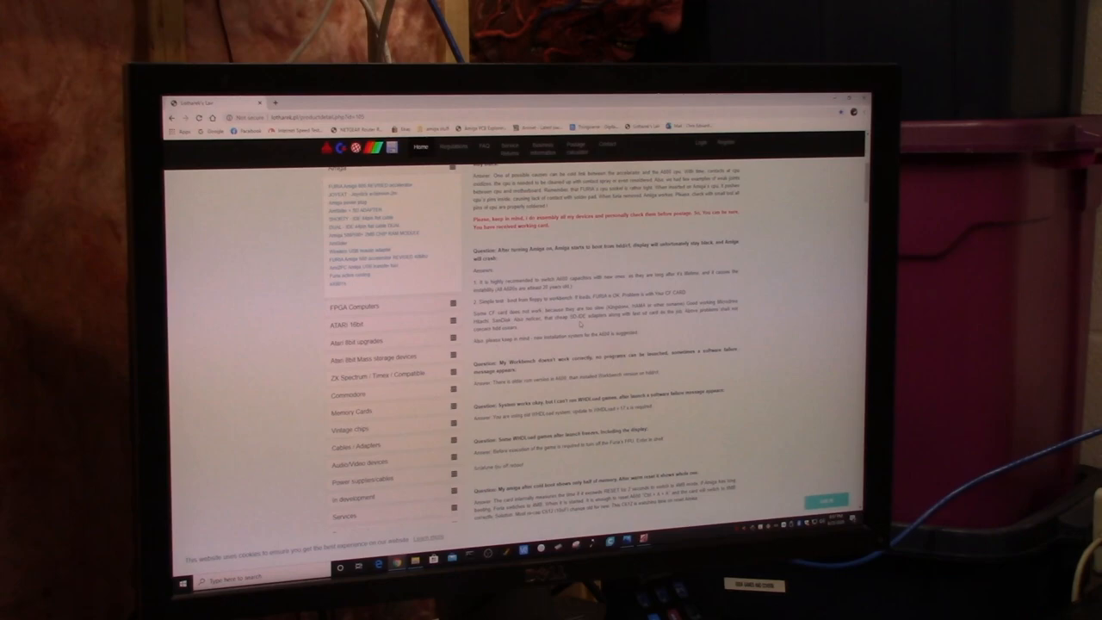
# - Scroll the Xilinx downloads page to reveal the ISE Archive 14.x release list
pyautogui.scroll(-3)
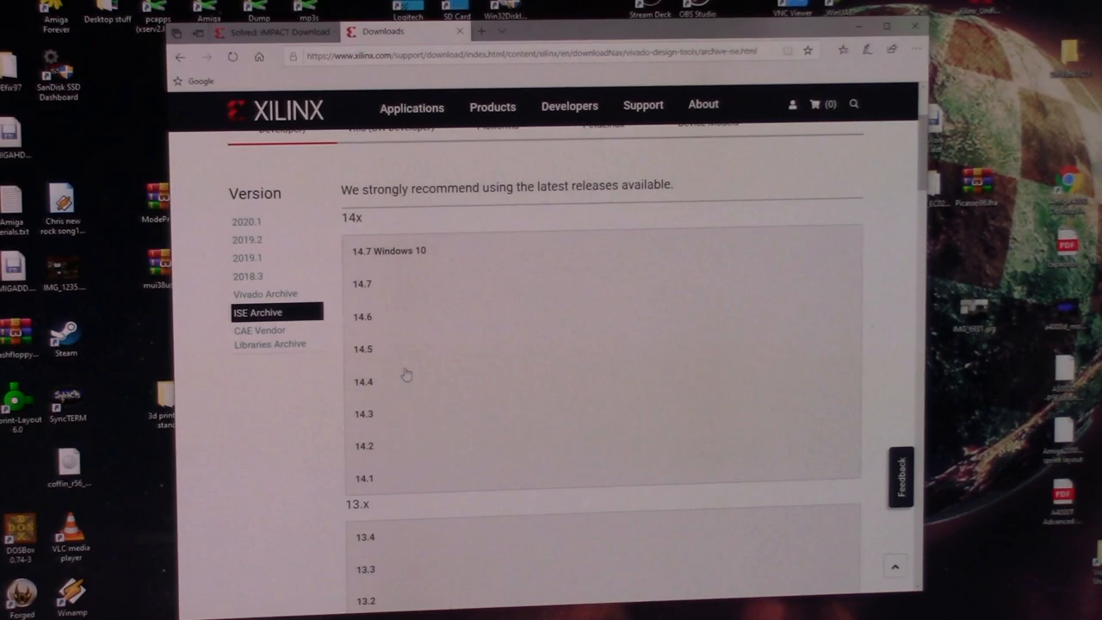
# - Leave the browser and bring up the Xilinx License Configuration Manager window
pyautogui.click(387, 251)
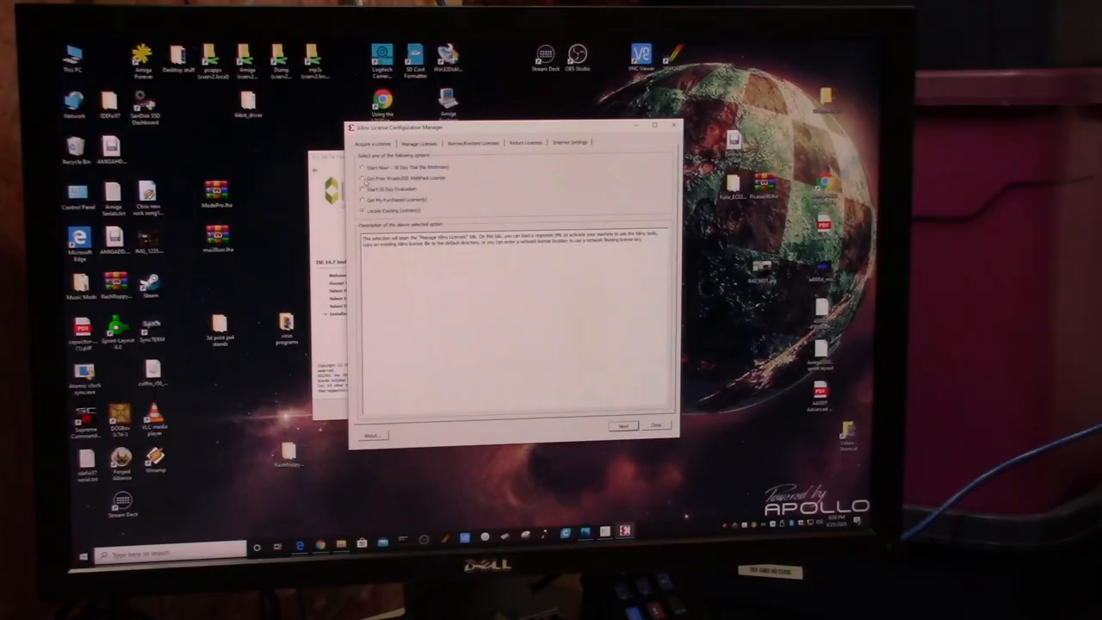
# - Confirm permanent ISE licenses under Manage Licenses, then launch iMPACT to its startup prompt
pyautogui.click(364, 178)
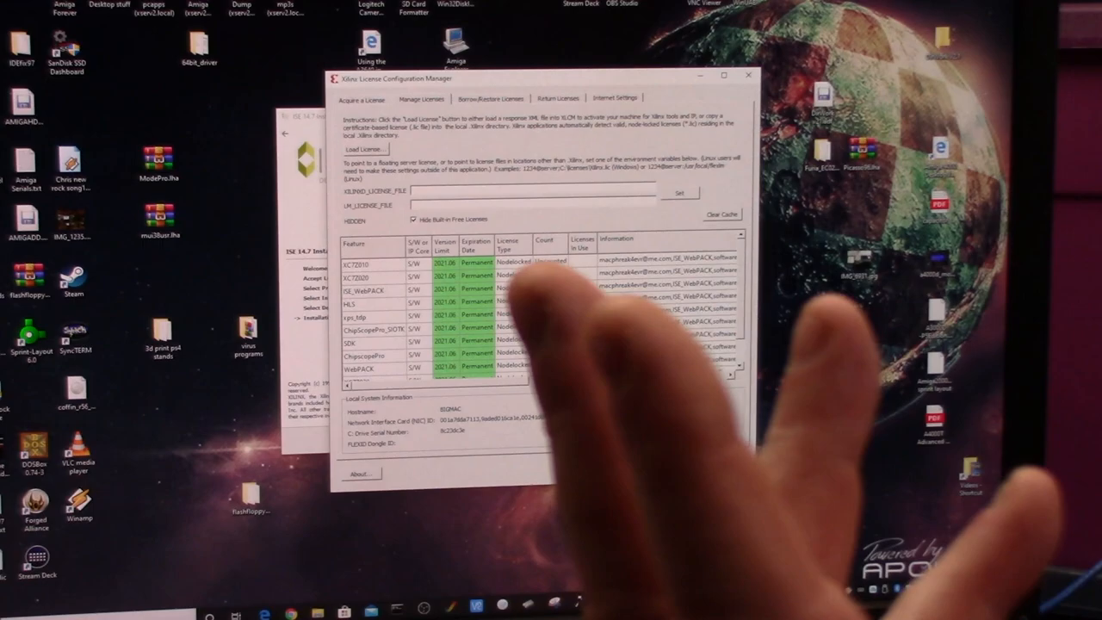
pyautogui.click(747, 76)
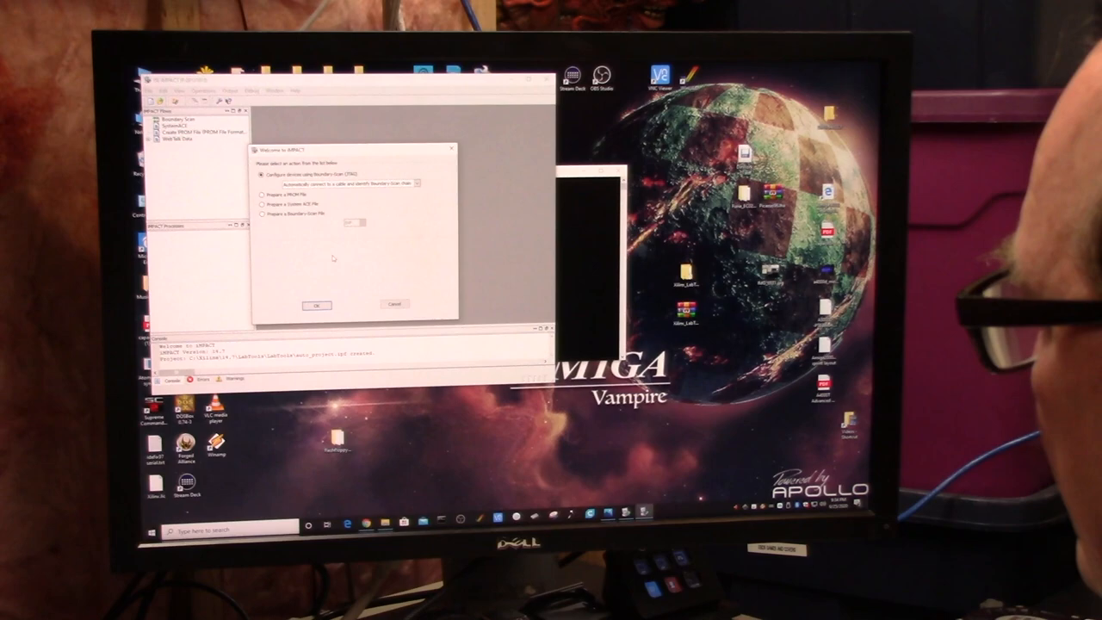
# - Start an iMPACT session configured for Boundary-Scan (JTAG) device configuration
pyautogui.click(317, 303)
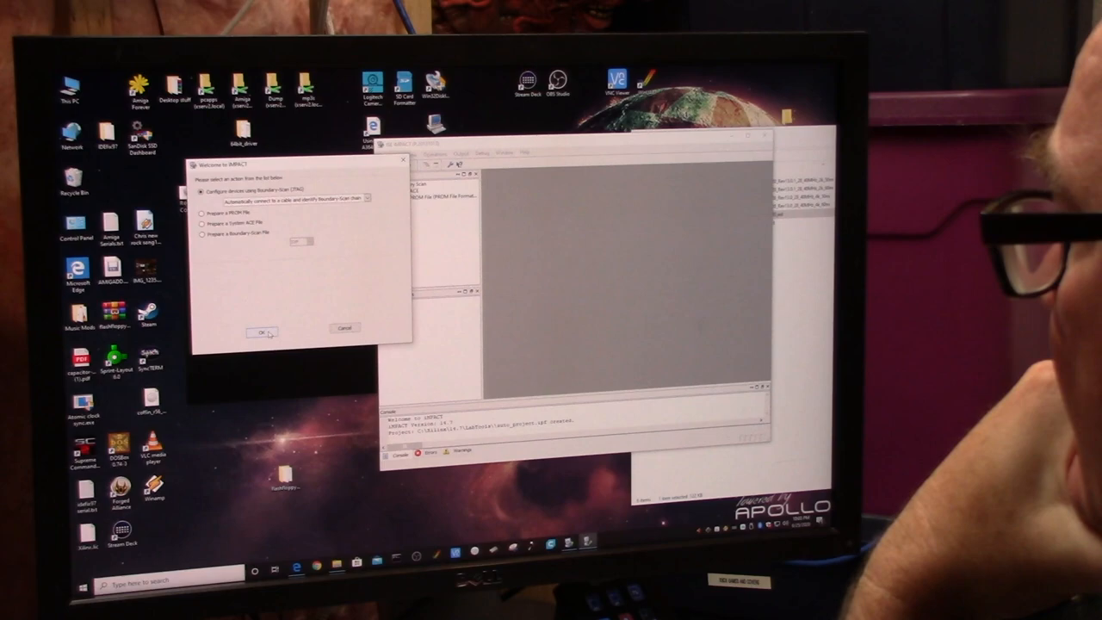
pyautogui.click(258, 334)
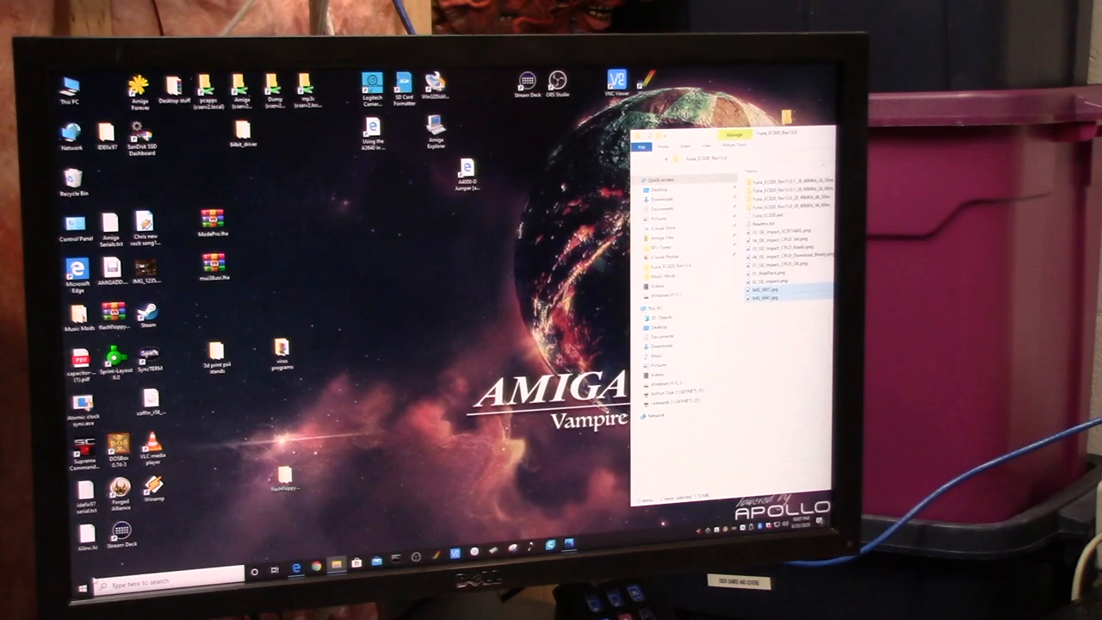
pyautogui.moveTo(421, 222)
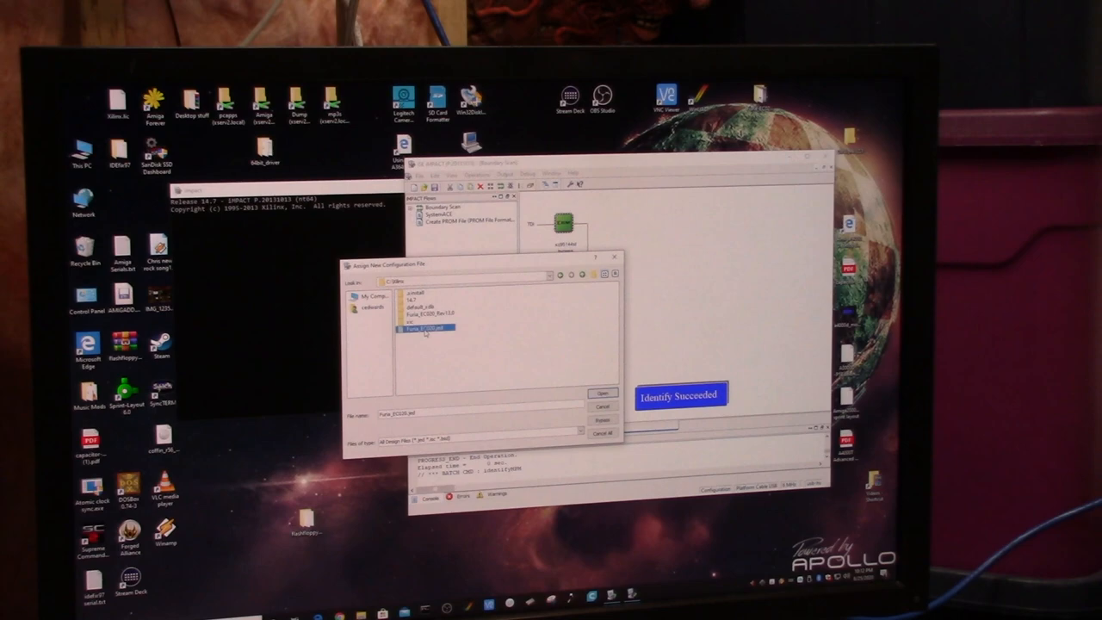
# - Assign the CPLD configuration file and initialize the JTAG chain until Identify Succeeded
pyautogui.click(603, 393)
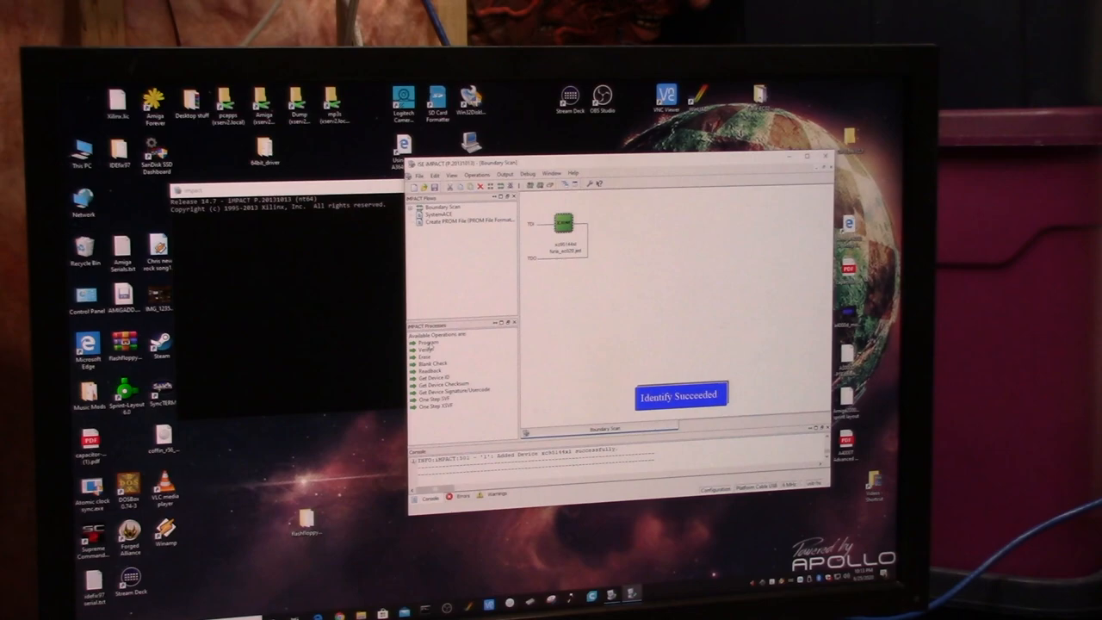
pyautogui.click(427, 341)
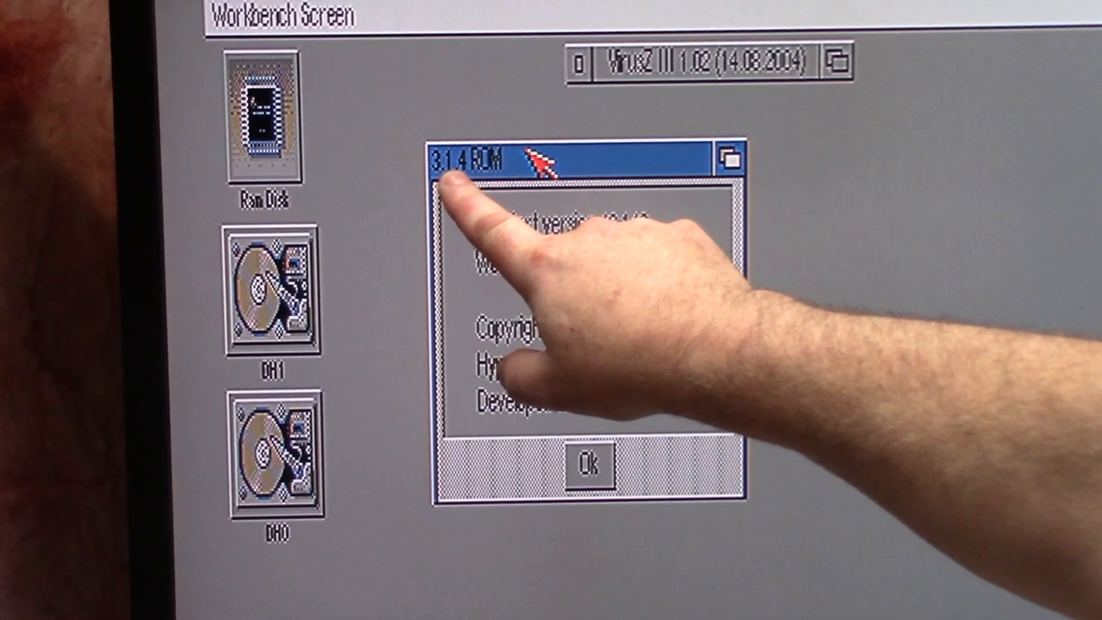
# - Dismiss the Workbench About window reporting the 3.1.4 ROM
pyautogui.click(589, 465)
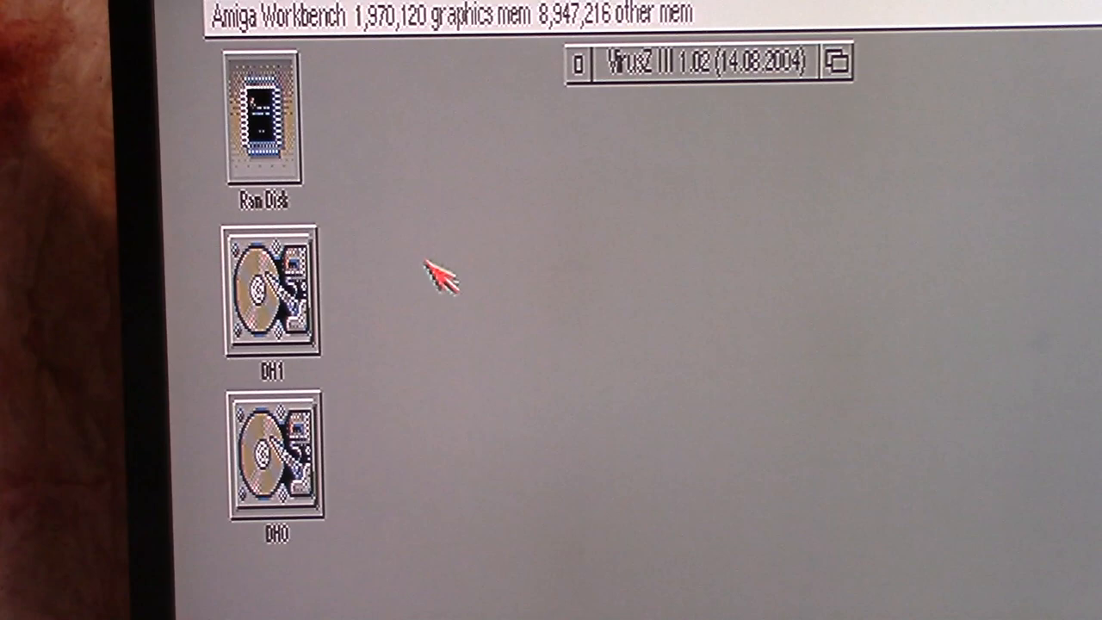
pyautogui.moveTo(491, 112)
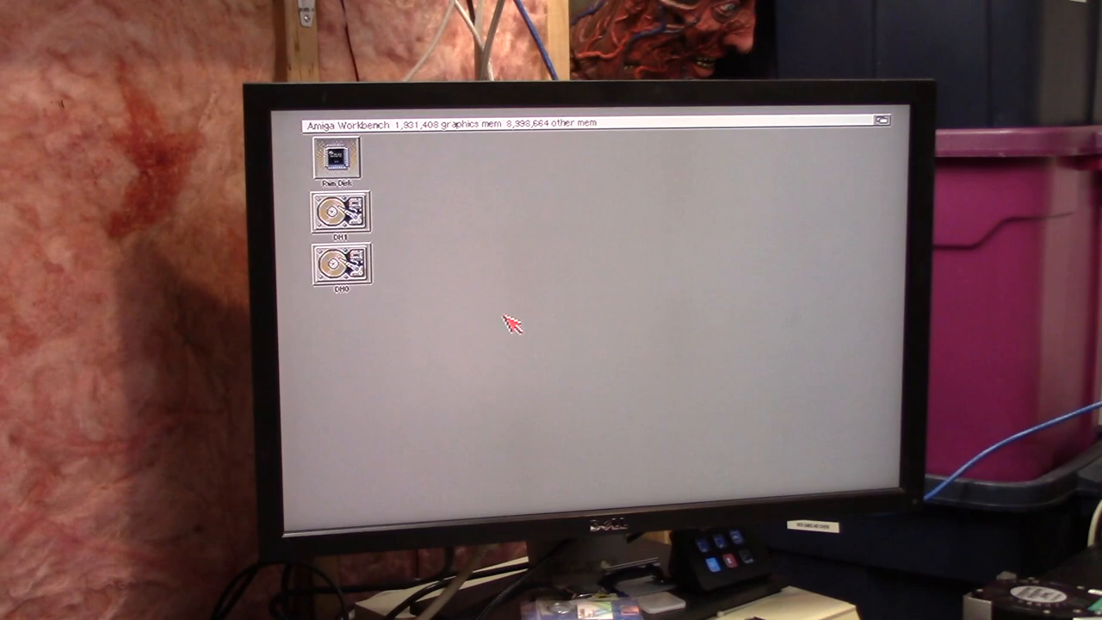
# - Run SysInfo's SPEED benchmark comparing the accelerated CPU to stock Amigas, then quit to Workbench
pyautogui.doubleClick(351, 244)
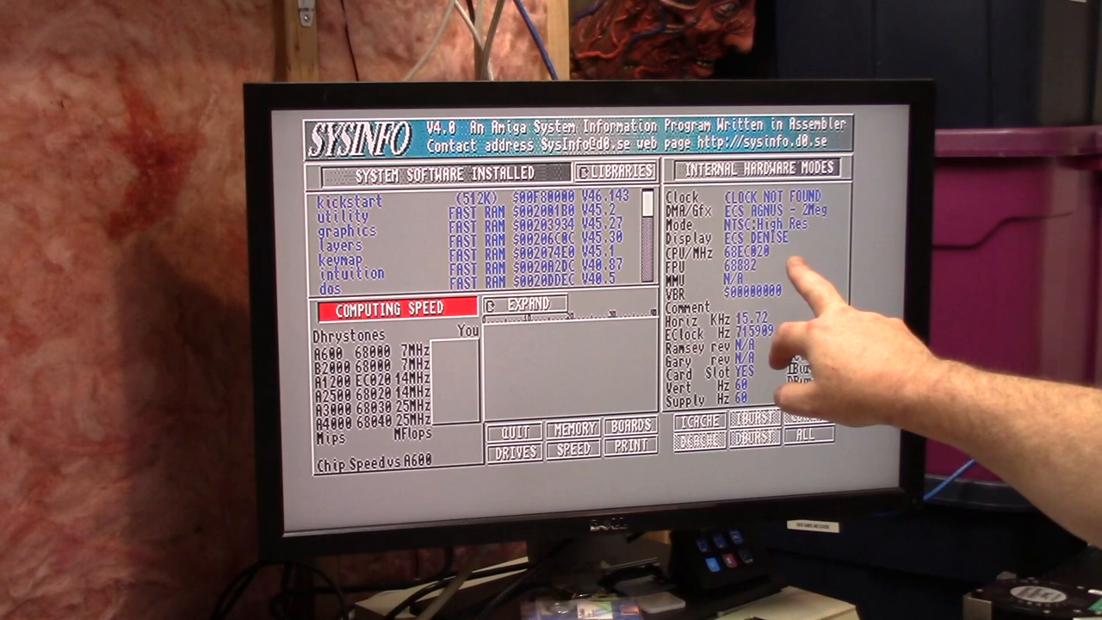
pyautogui.click(572, 448)
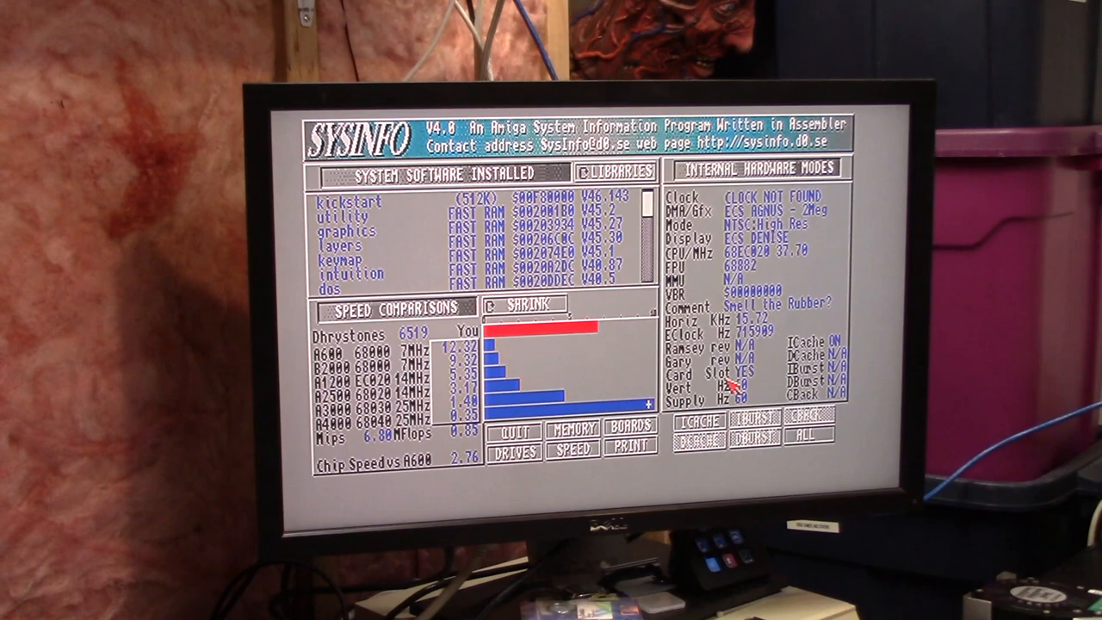
pyautogui.click(513, 431)
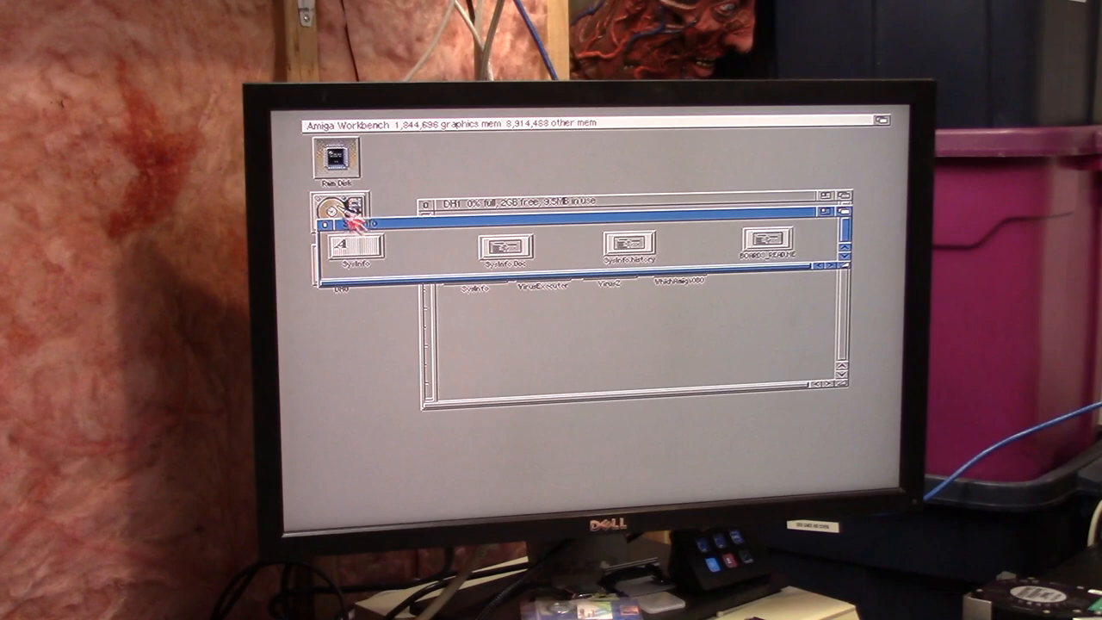